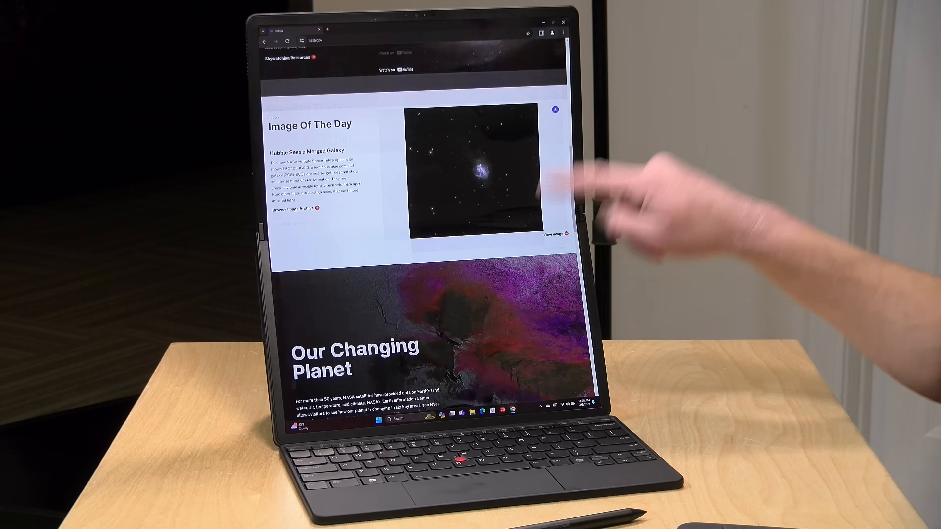
{"action": "scroll", "scroll_direction": "down", "scroll_amount": 3}
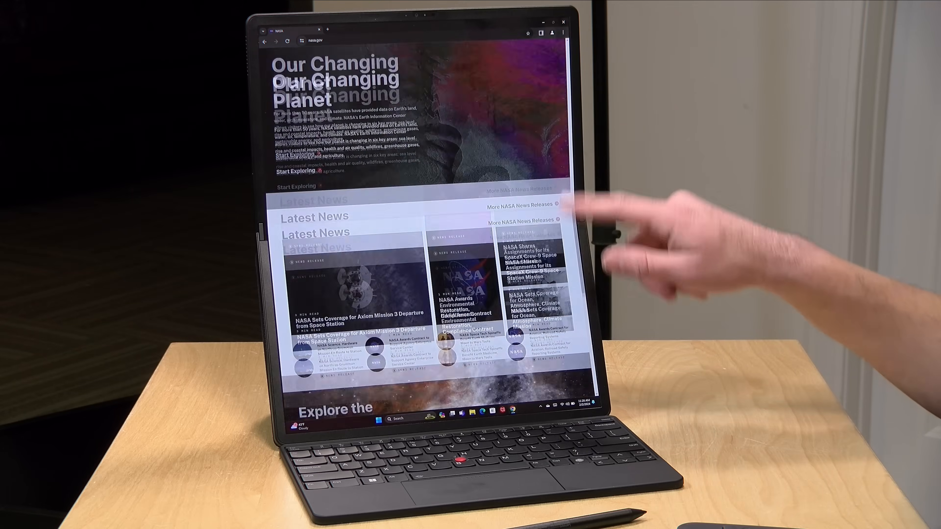
{"action": "scroll", "scroll_direction": "down", "scroll_amount": 3}
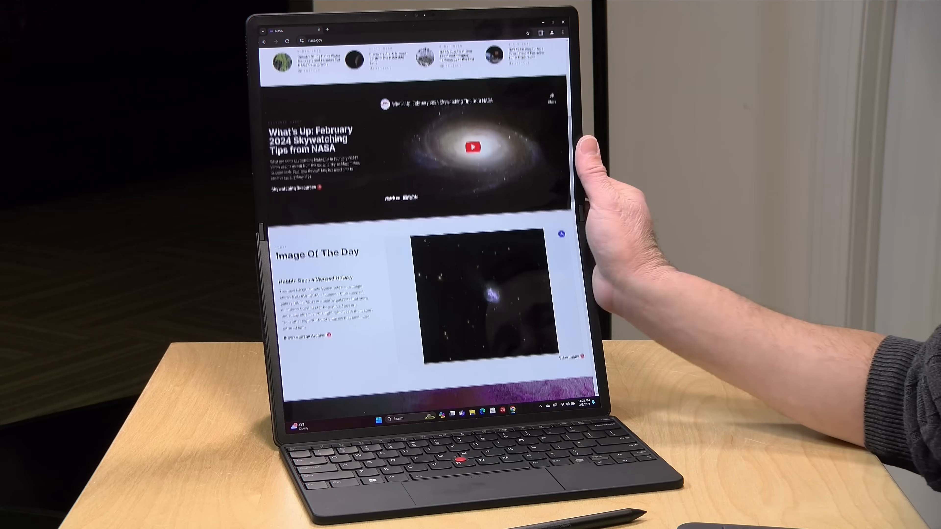